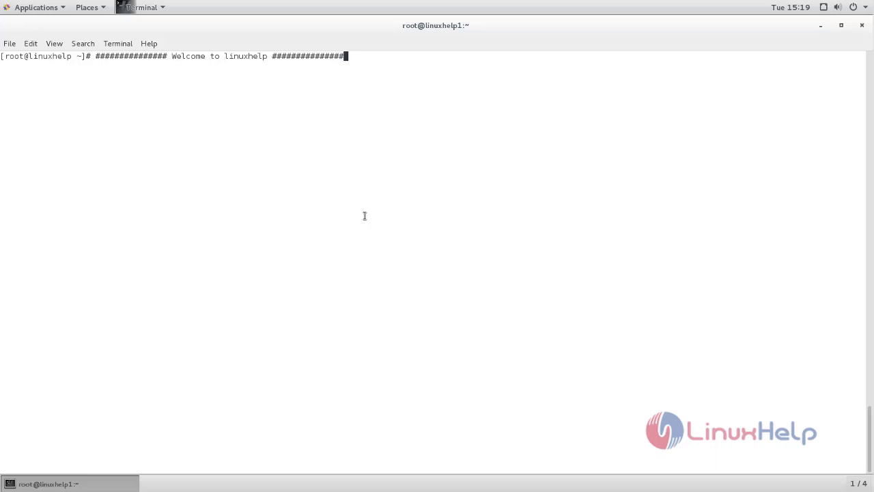
mouse_move(586, 301)
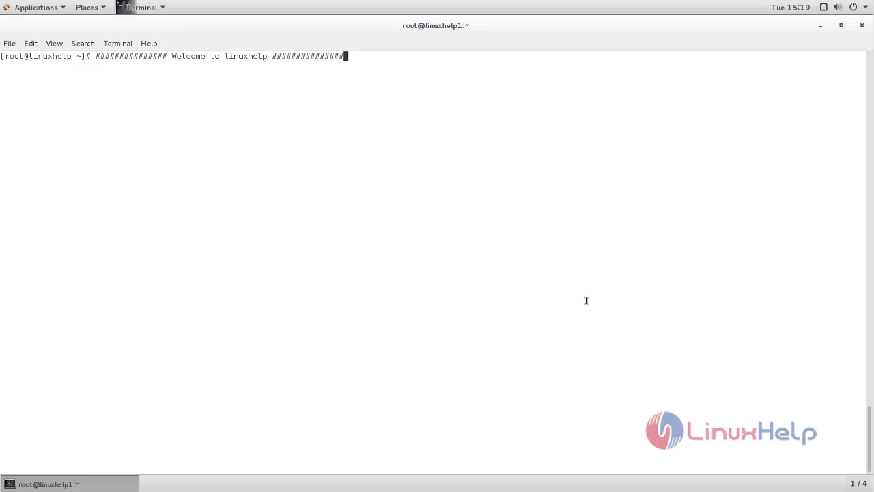
mouse_move(423, 263)
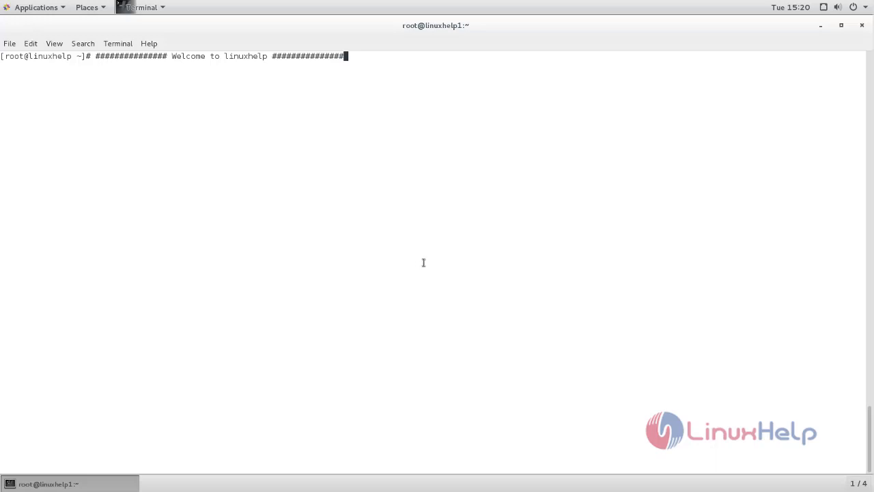
mouse_move(436, 264)
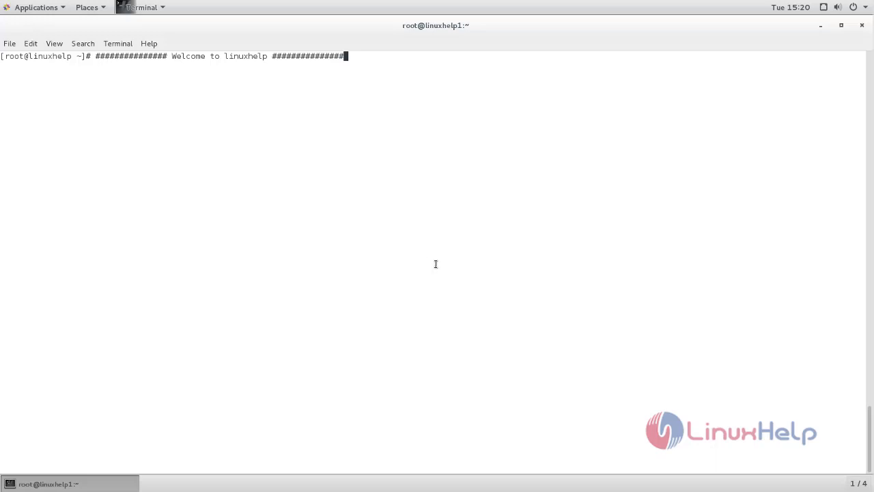
mouse_move(401, 290)
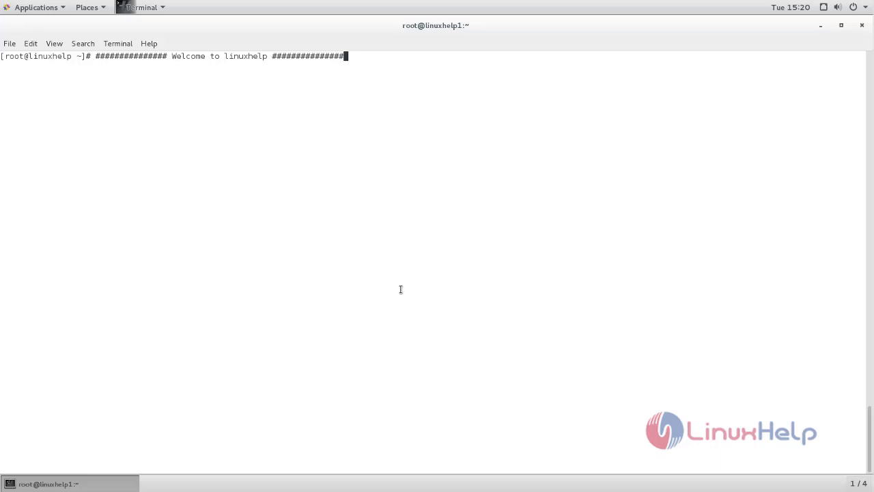
mouse_move(489, 278)
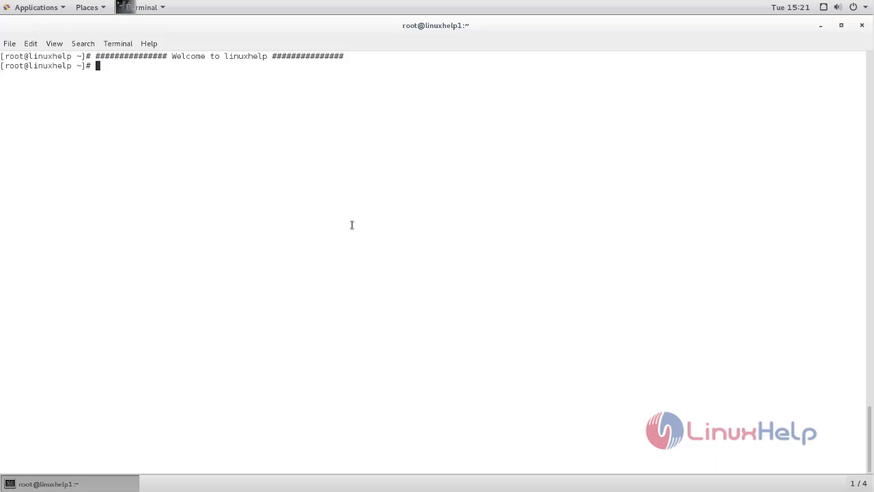
mouse_move(271, 192)
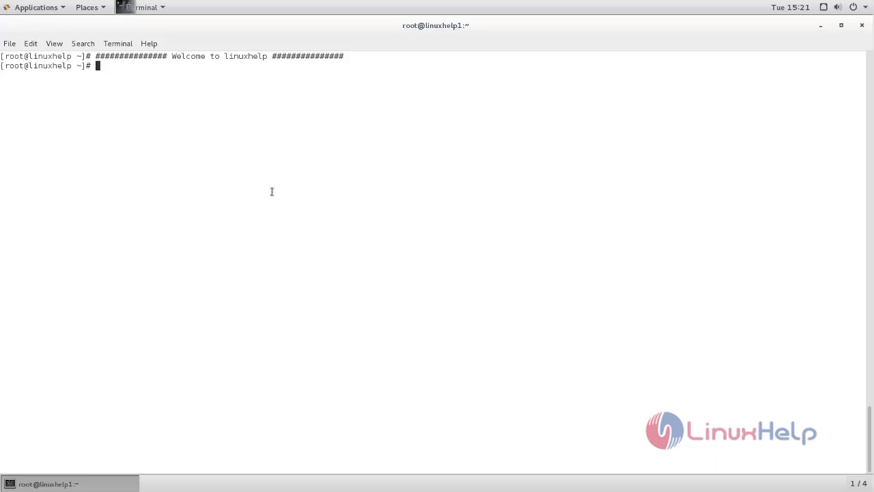
mouse_move(225, 174)
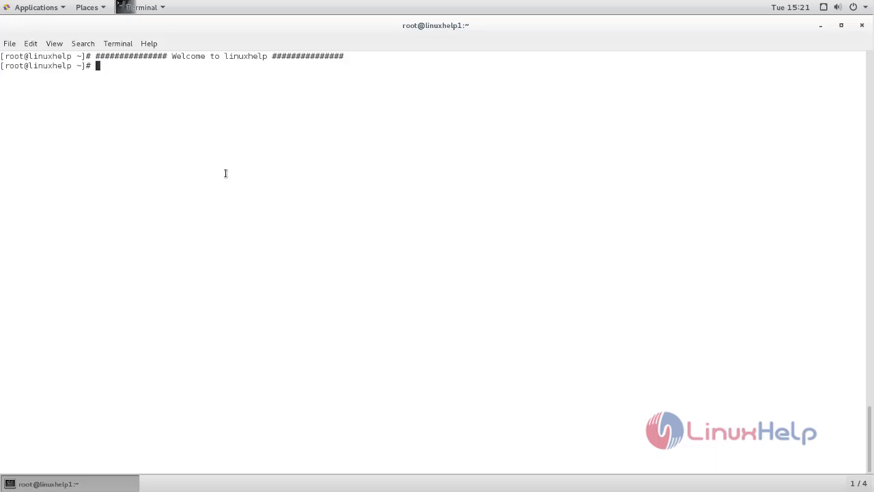
mouse_move(207, 171)
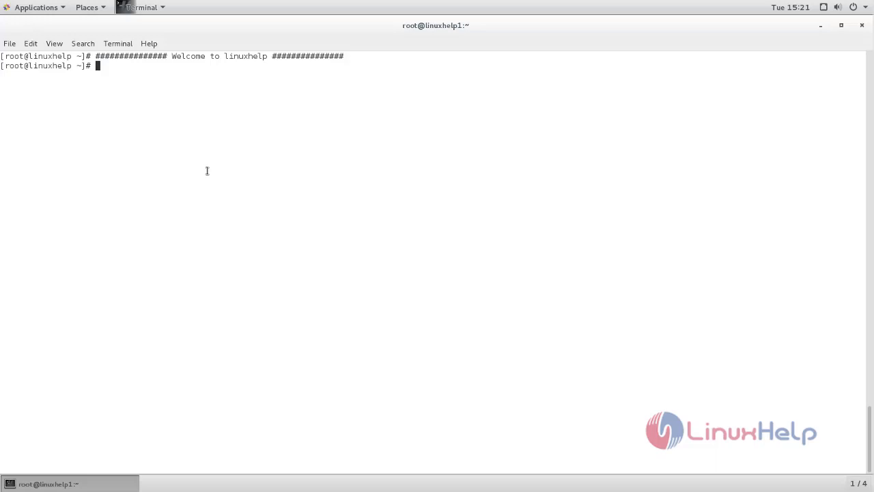
mouse_move(238, 218)
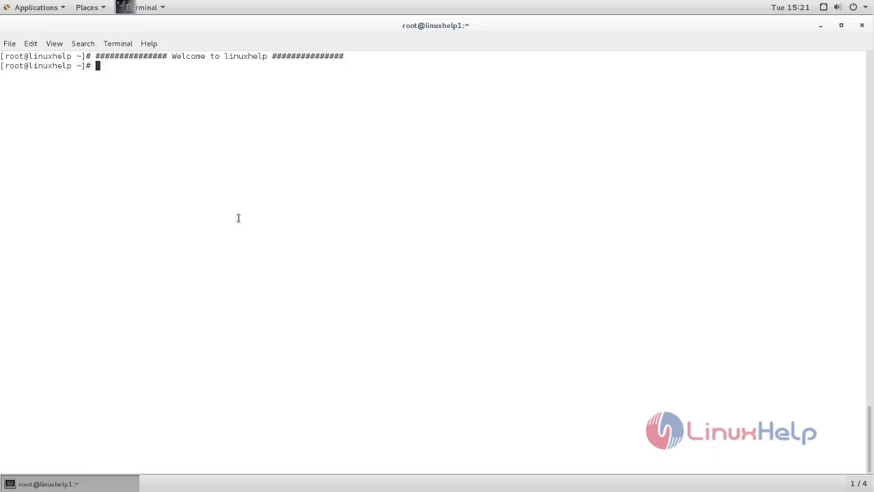
mouse_move(230, 180)
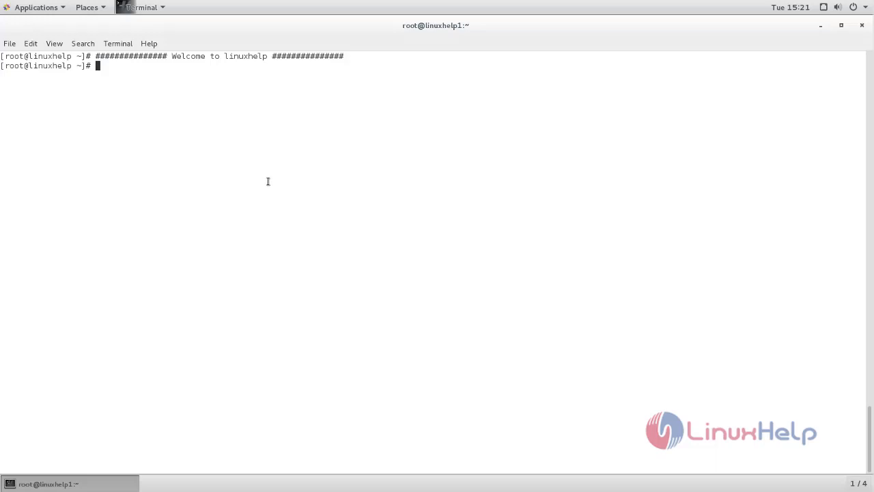
mouse_move(359, 217)
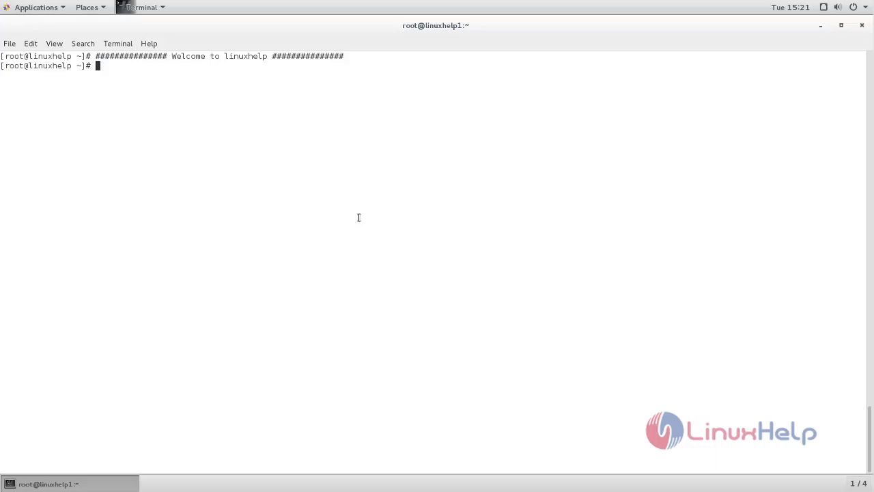
mouse_move(271, 174)
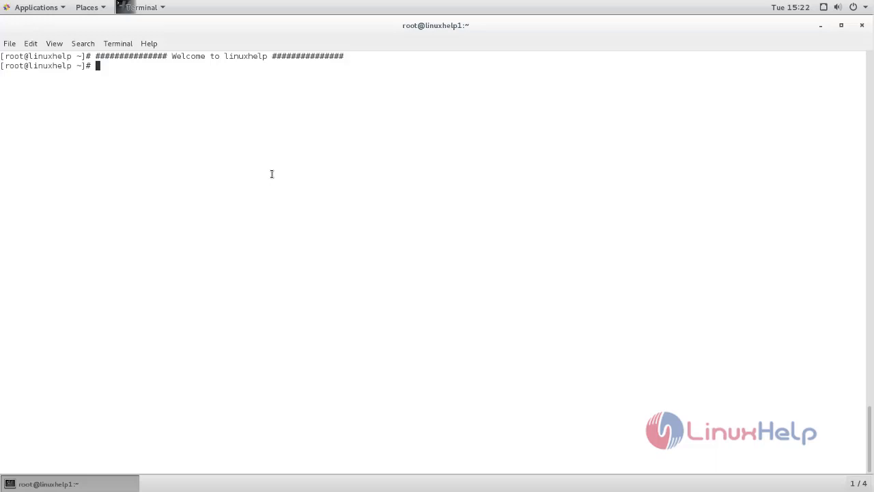
mouse_move(334, 174)
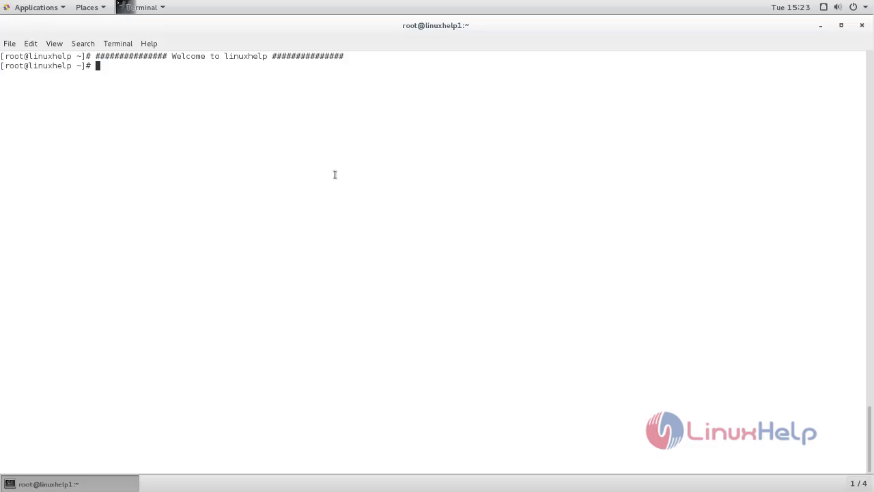
mouse_move(291, 215)
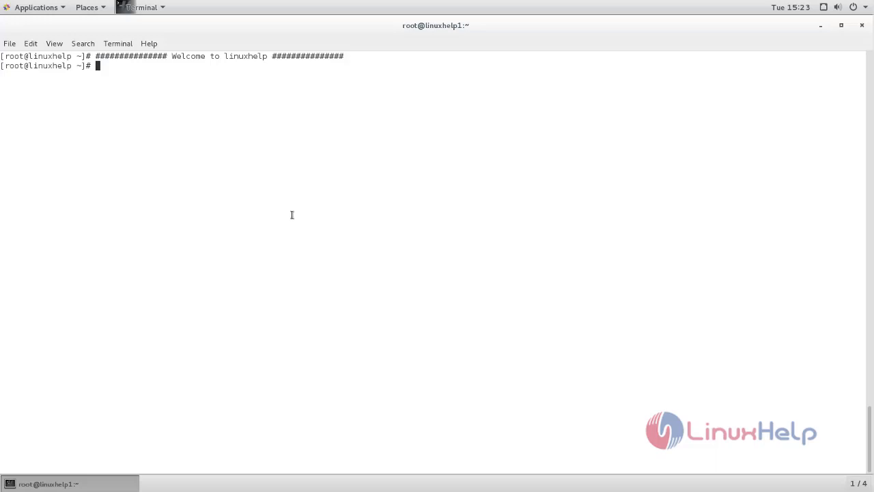
mouse_move(270, 169)
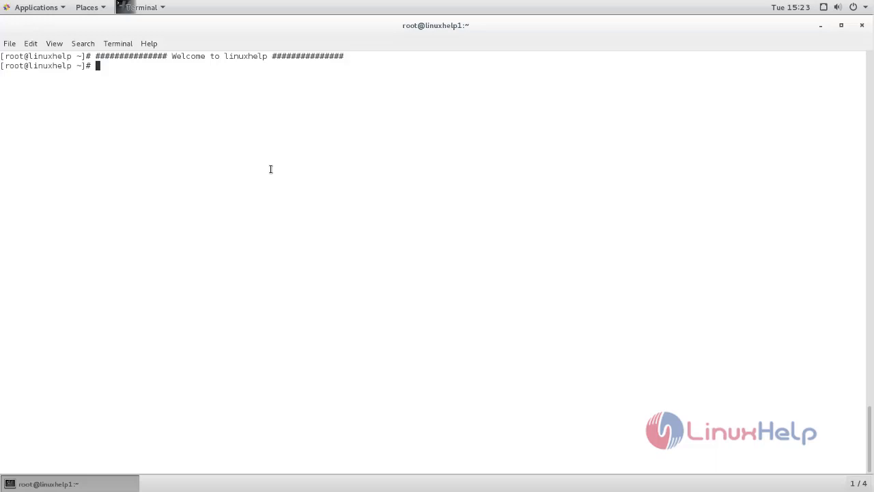
Step: Download adminer-4.3.1.zip from GitHub with wget, then list root's home folder
text(wget https://github.com/vrana/adminer/releases/download/v4.3.1/adminer-4.3.1.zip)
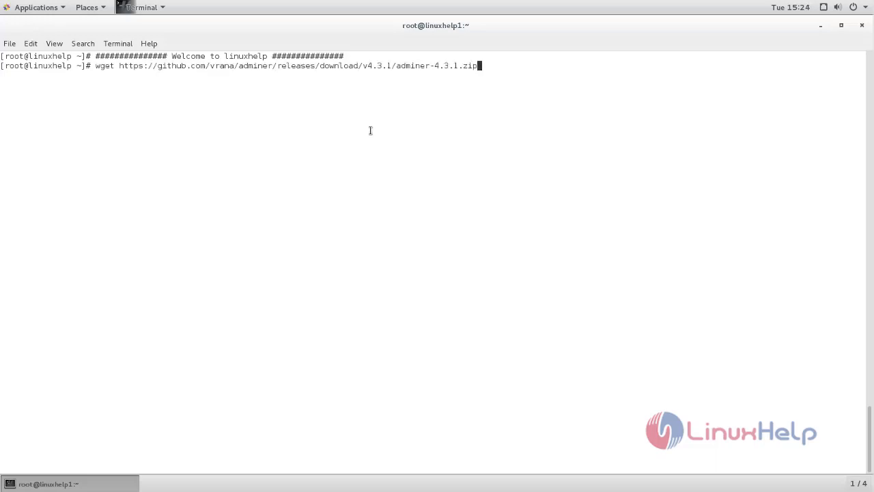
mouse_move(490, 99)
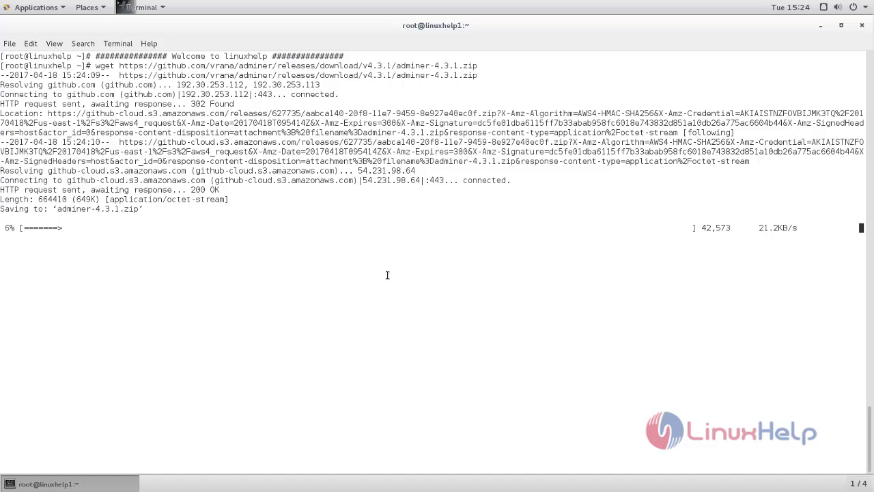
mouse_move(540, 283)
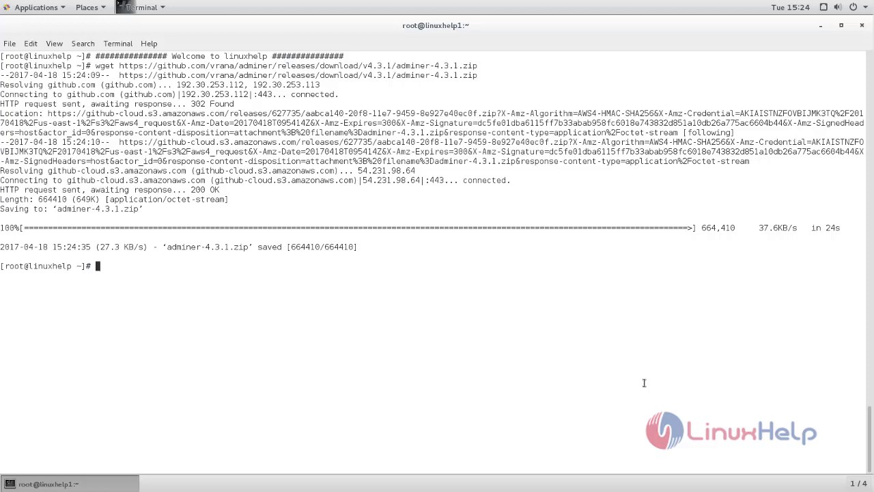
text(ls)
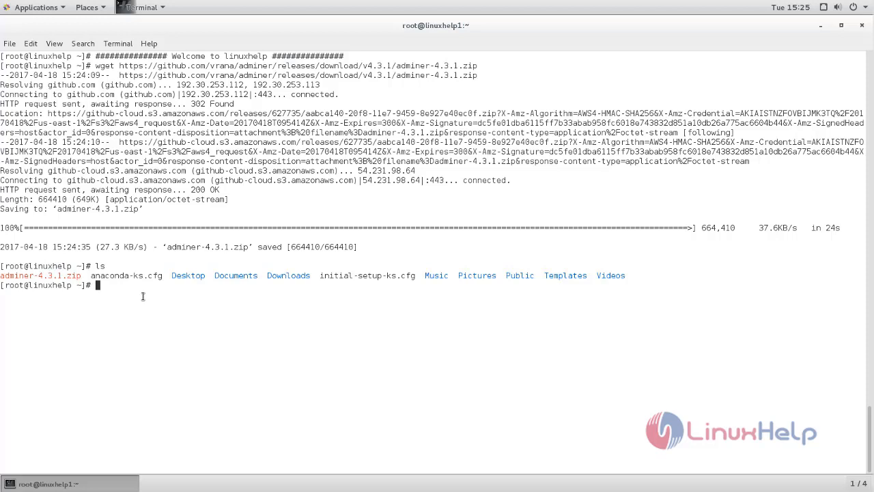
Step: Unzip adminer-4.3.1.zip into /var/www/html/
text(u)
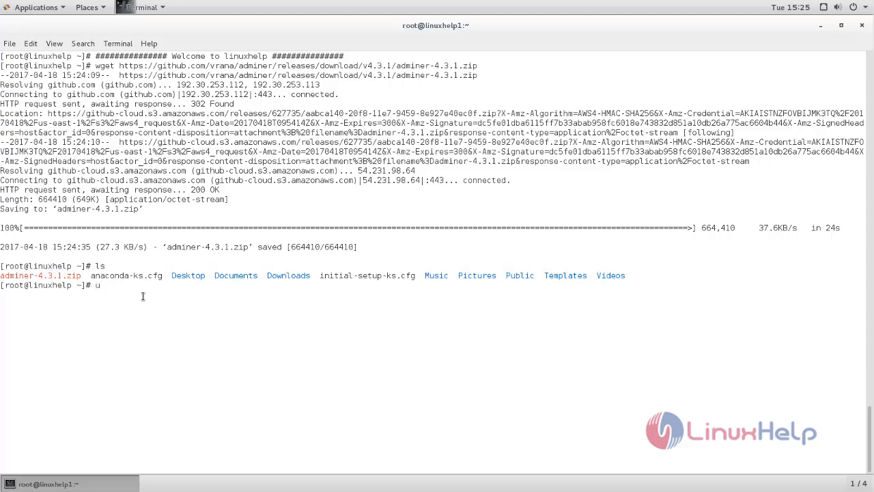
text(nzip)
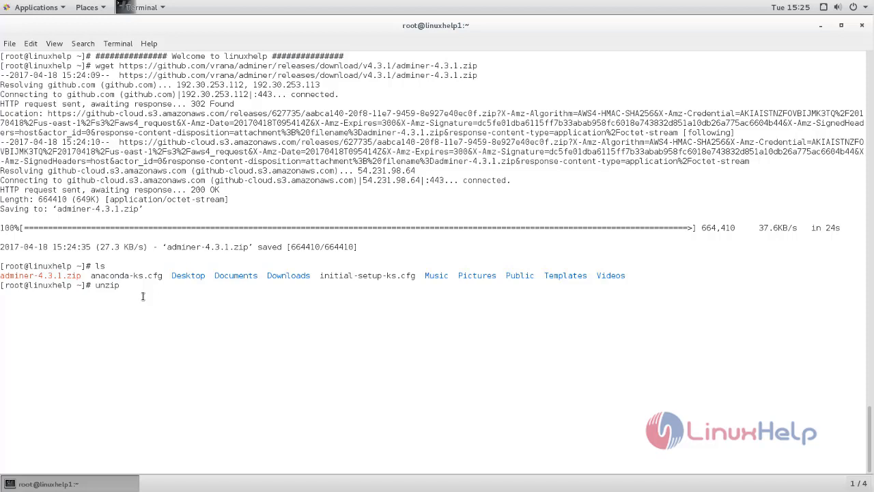
text(adminer-4.3.1.zip)
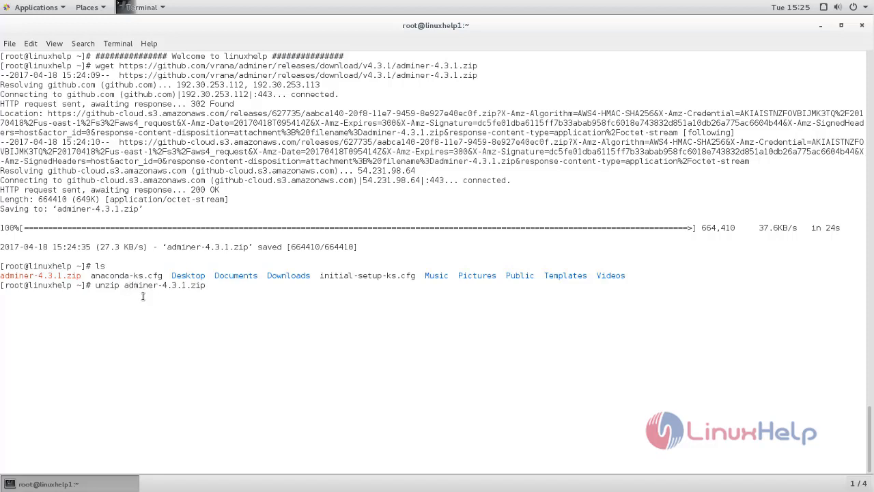
text(-d)
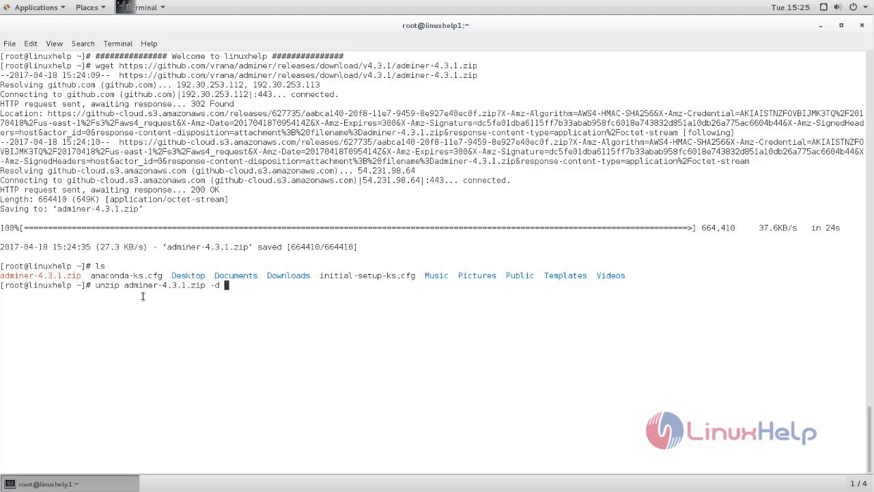
text(/var/)
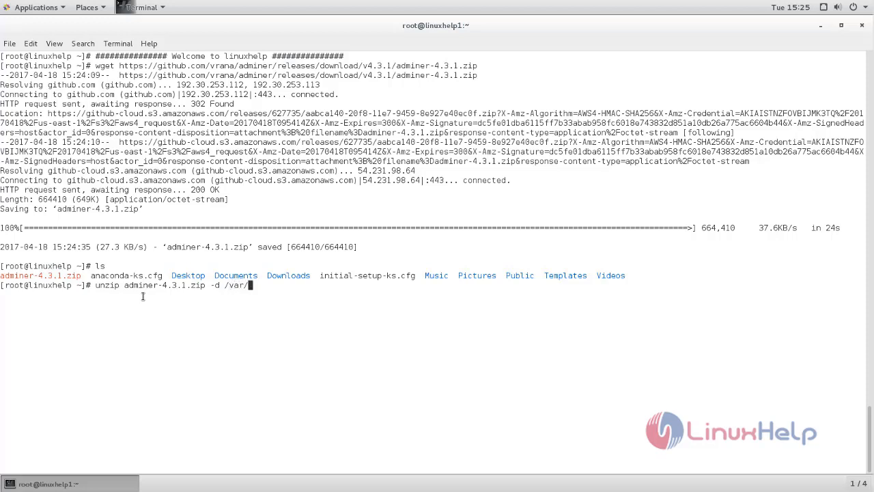
text(www)
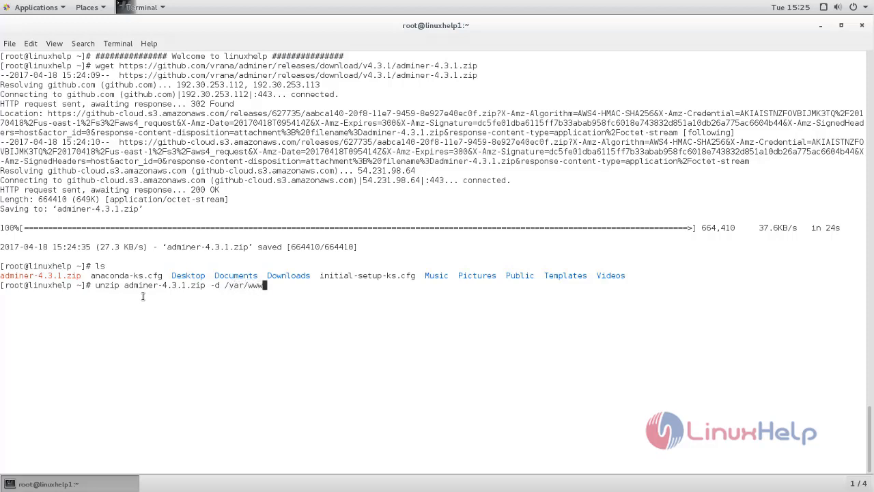
text(html/)
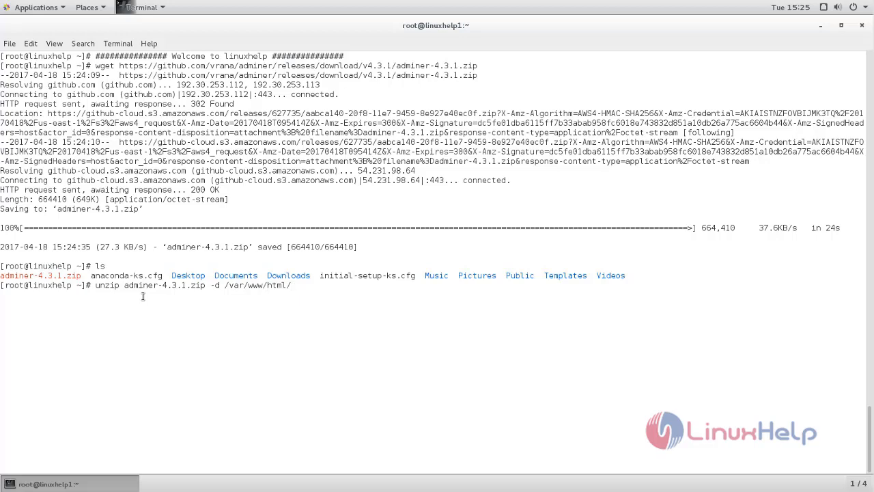
key(Return)
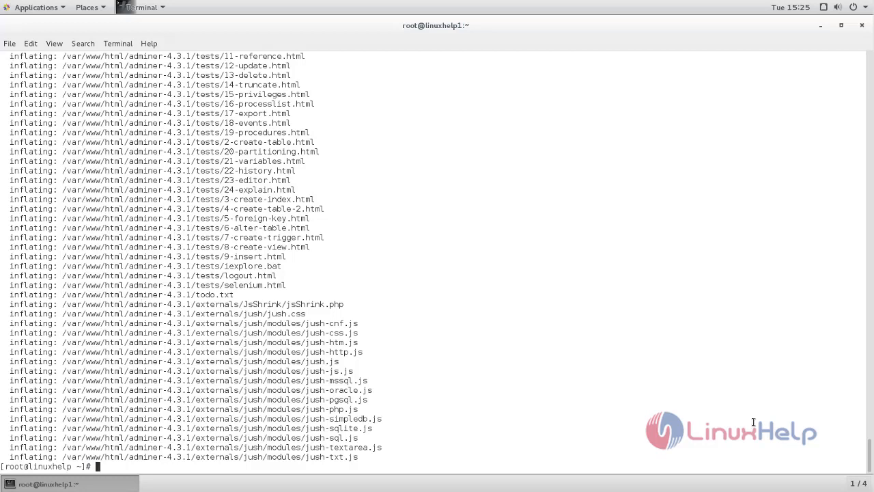
Step: List /var/www/html, then move /var/www/html/adminer-4.3.1/ to /var/www/html/adminer
text(ls)
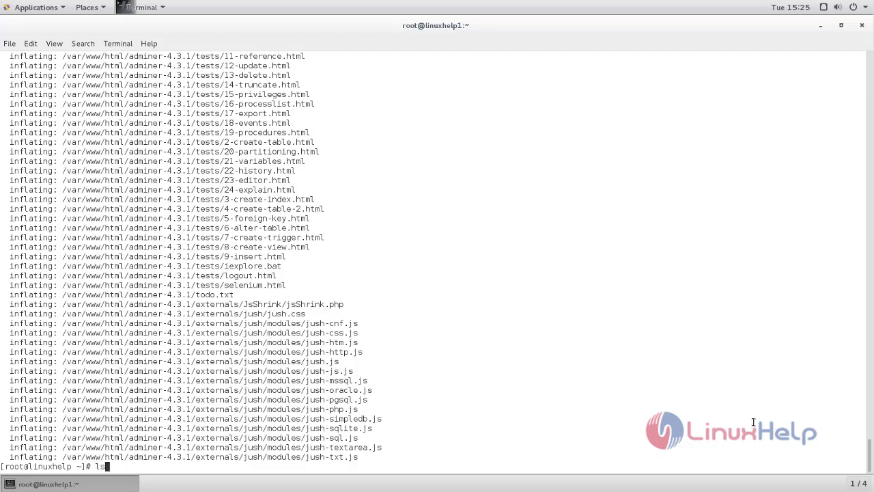
text(/var/www/html)
text(mv)
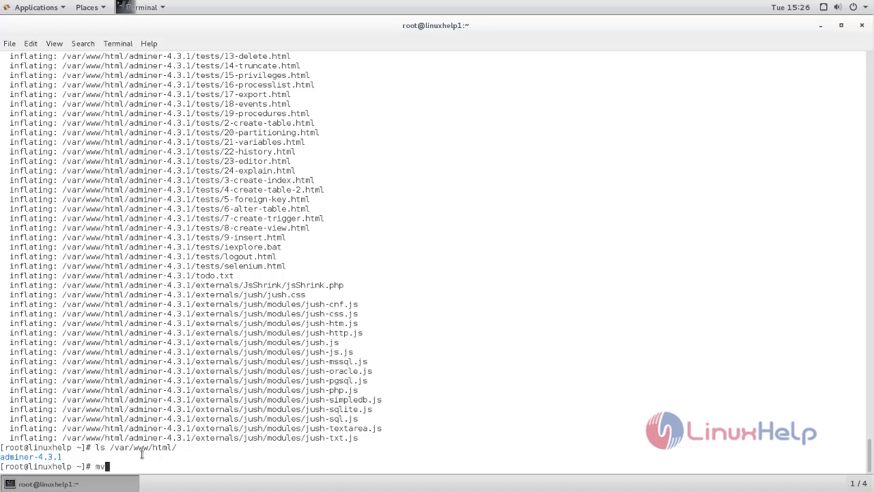
text(/var/www/)
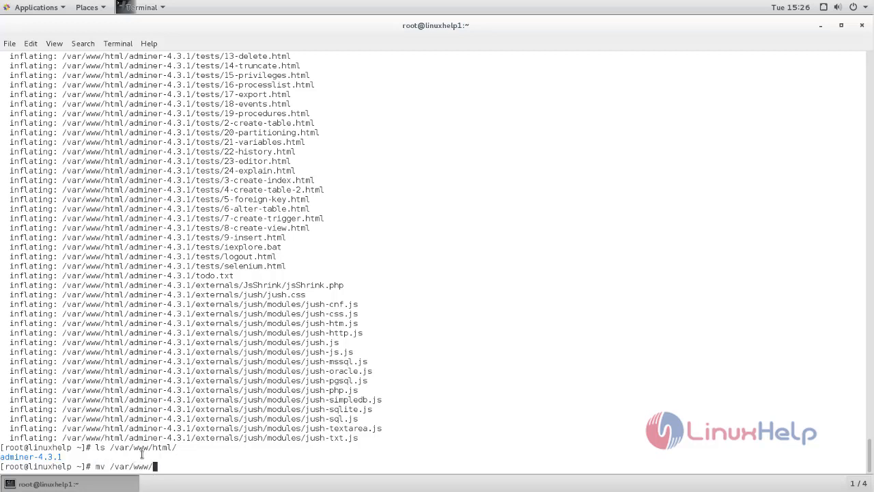
text(html/adminer-4.3.1/ /v)
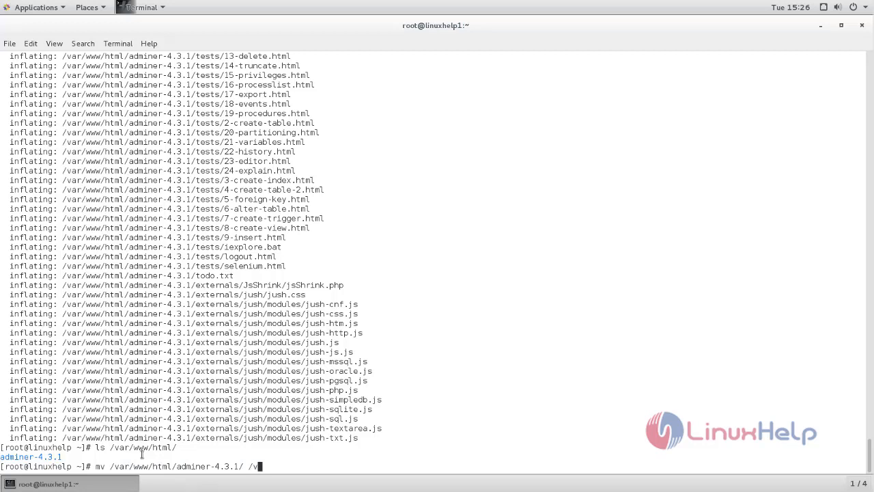
text(ar/www/html/adminer)
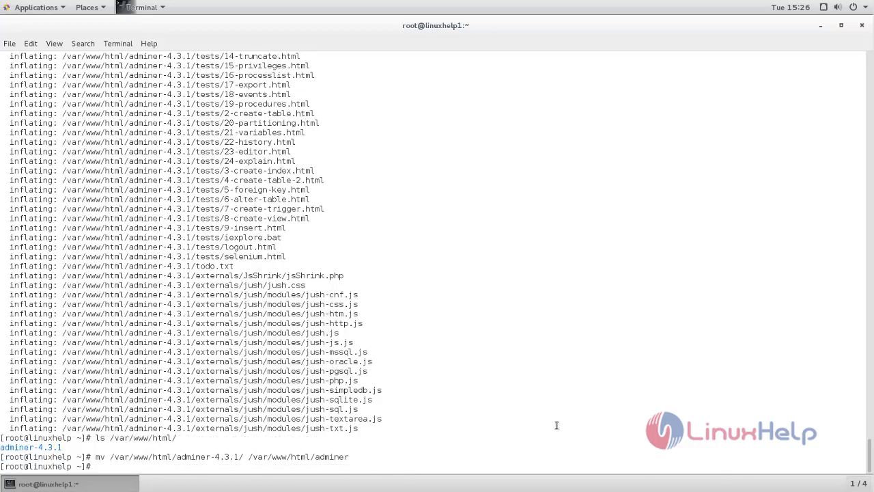
text(chown -R)
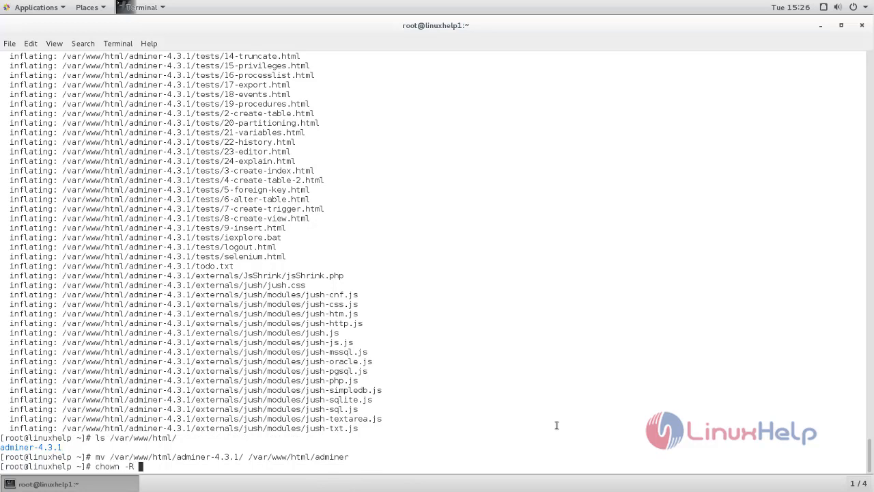
Step: Recursively change ownership of /var/www/html/adminer to apache:apache
text(apache)
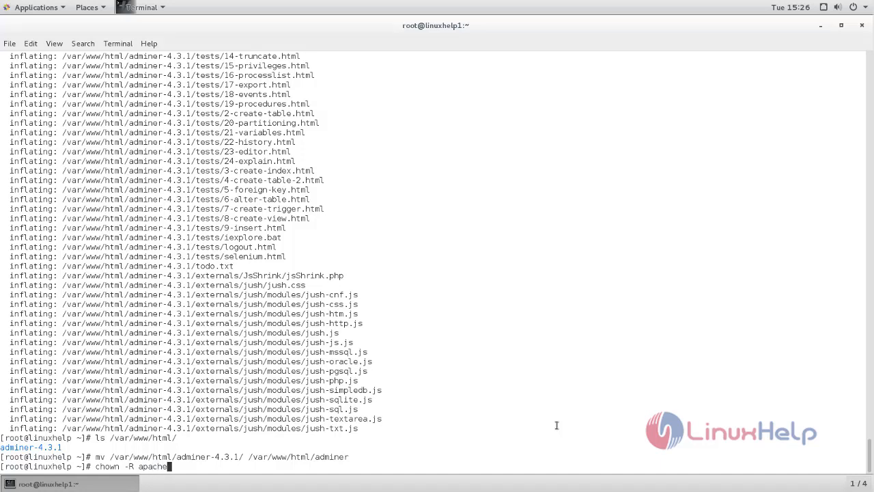
text(:apache)
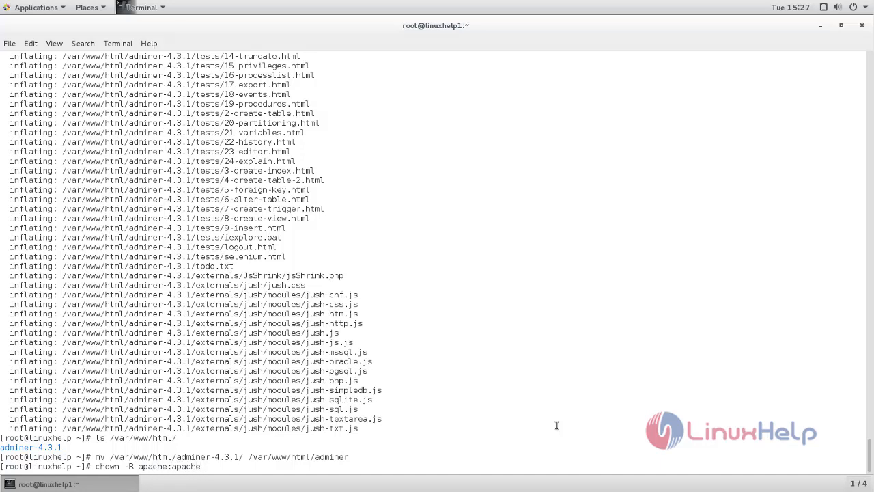
text(/var/www/)
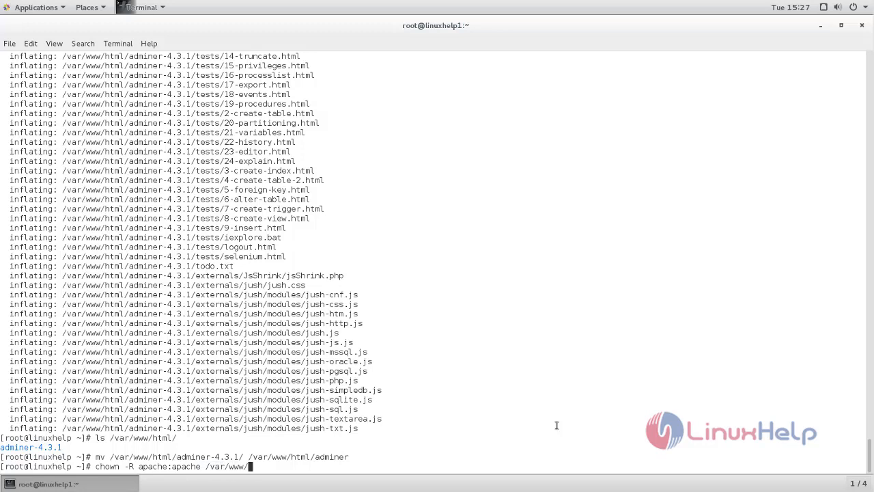
text(adminer/)
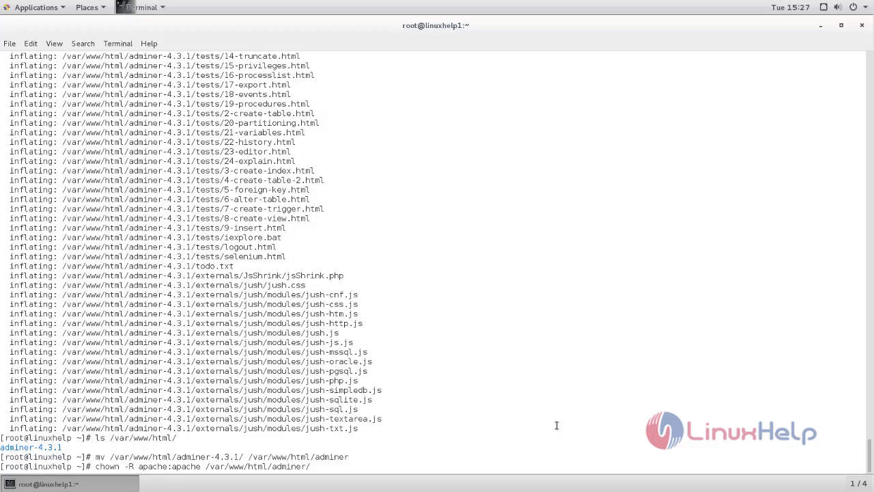
Step: Recursively set 775 permissions on /var/www/html/adminer
text(c)
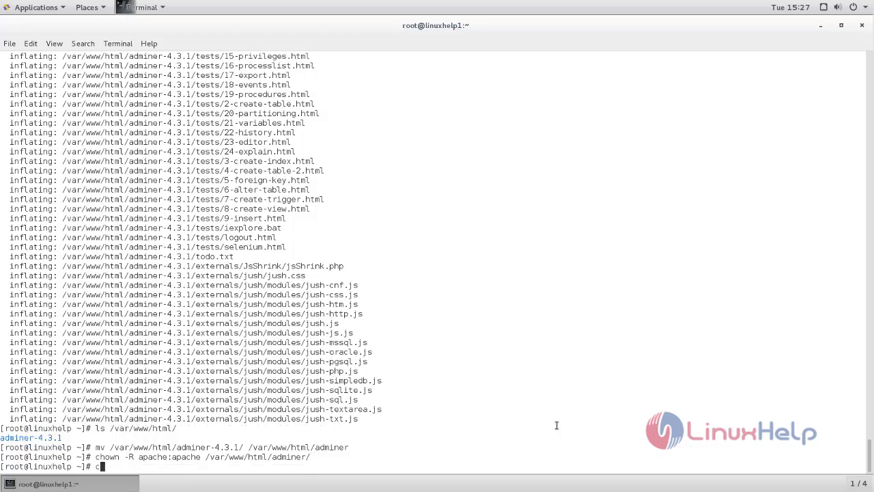
text(hmod)
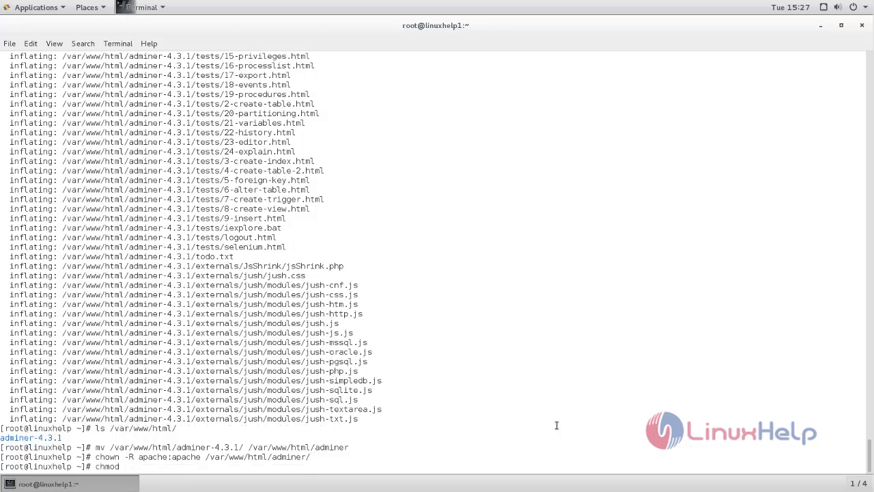
text(-R)
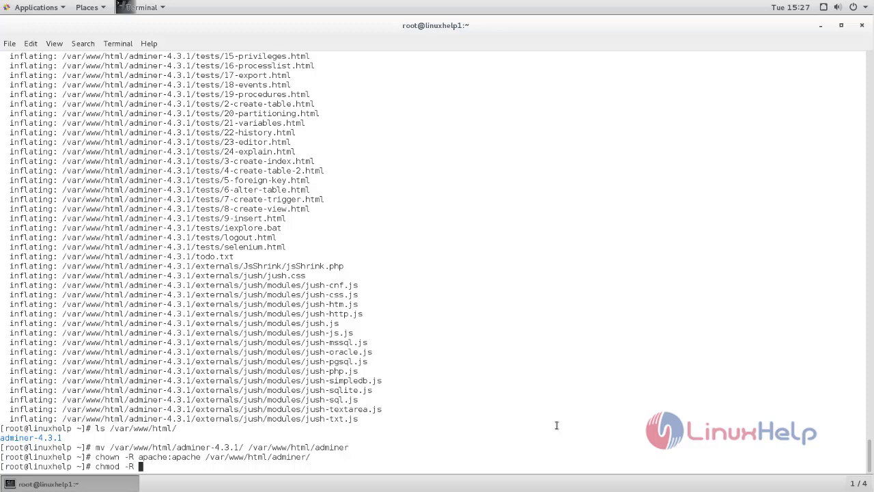
text(77)
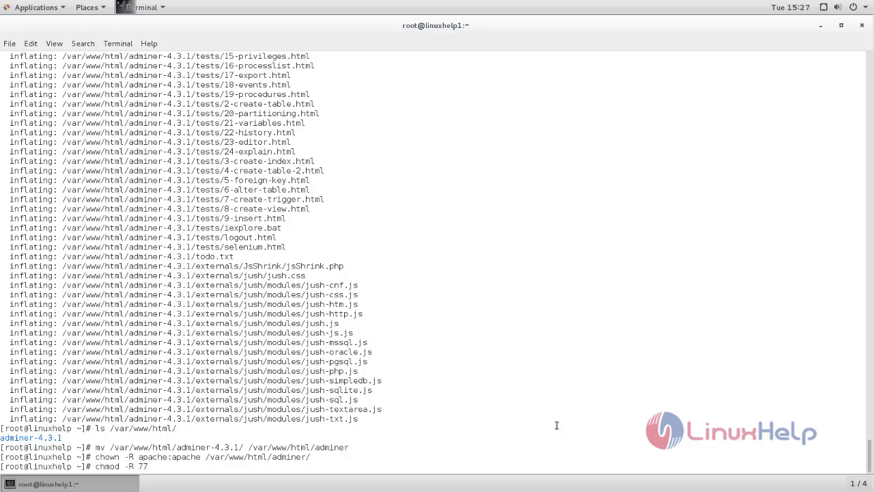
text(5 /var/www/html/adminer/)
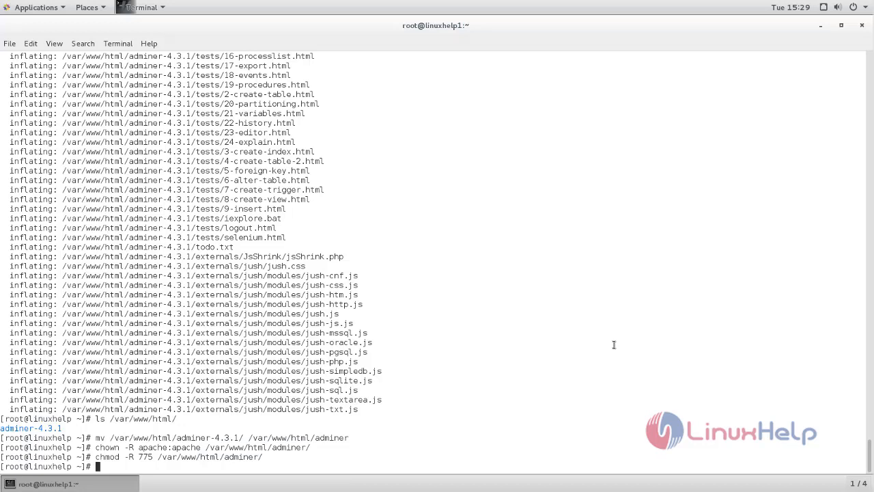
text(mysql)
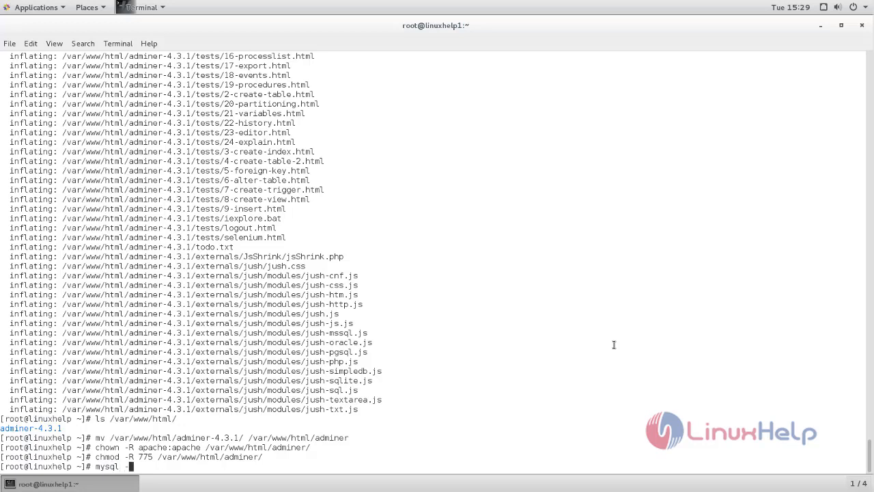
text(-u root)
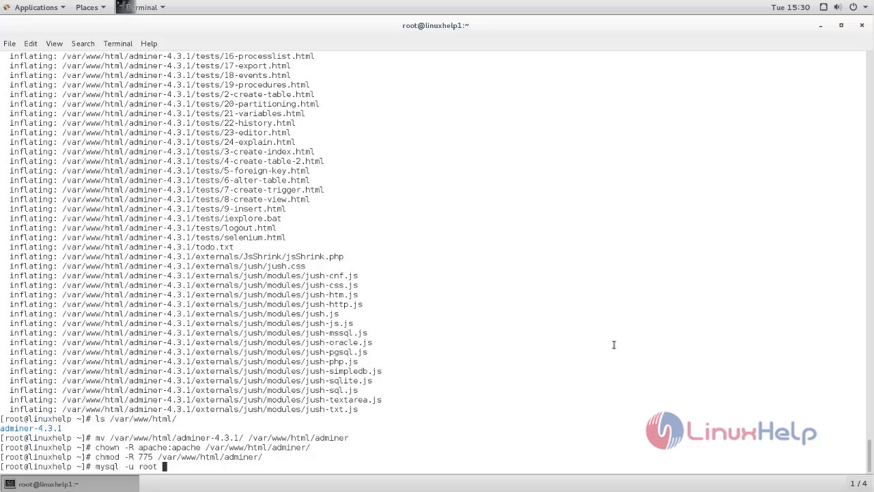
text(-p)
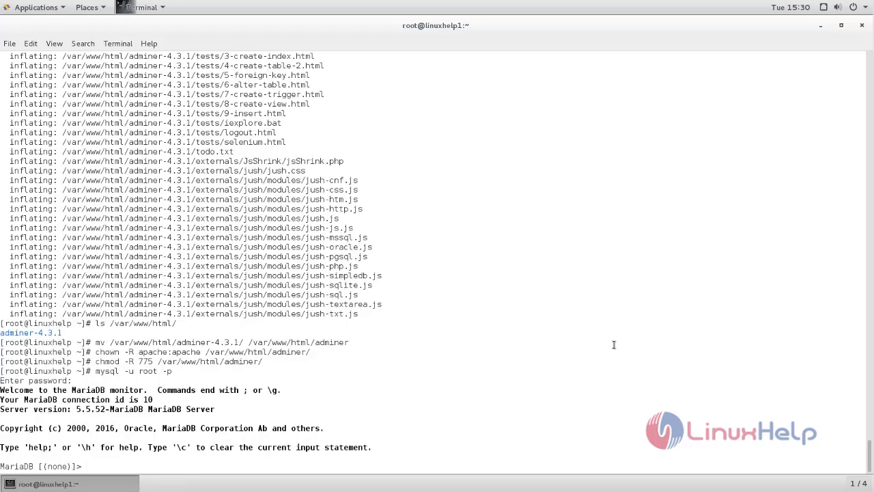
text(create database adminer;)
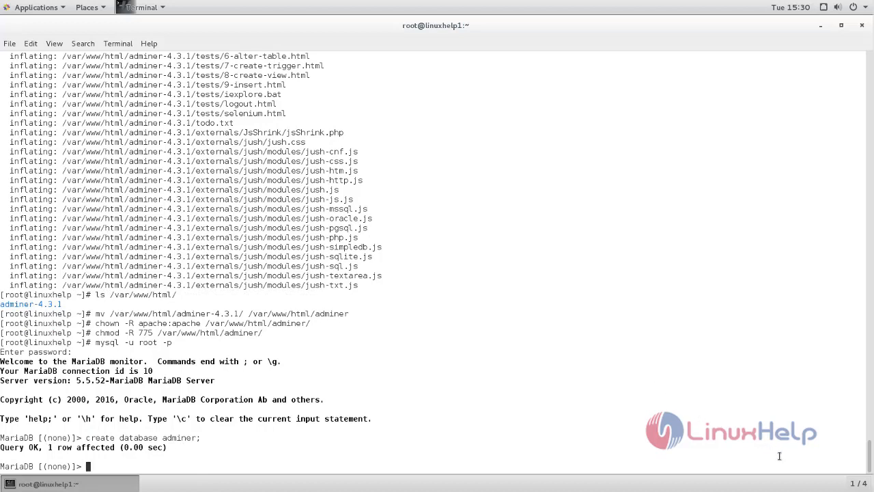
text(CREATE USER 'adminer'@'localhost' IDENTIFIED BY '123';)
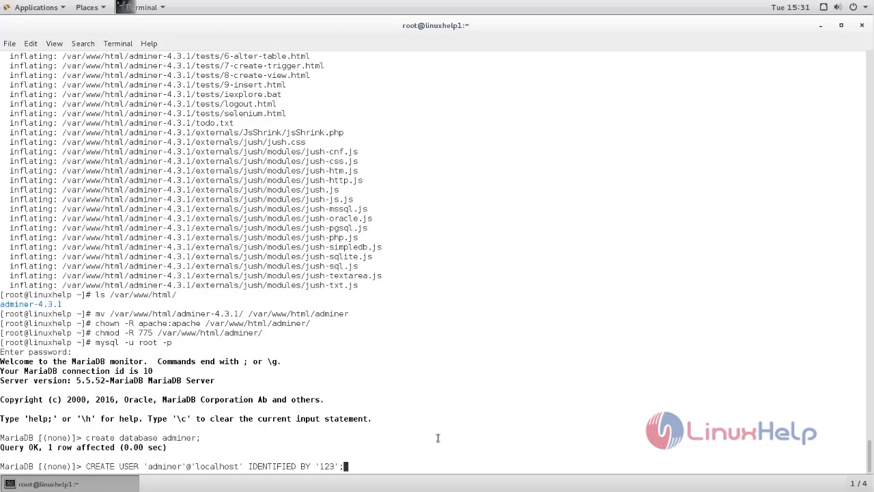
mouse_move(324, 472)
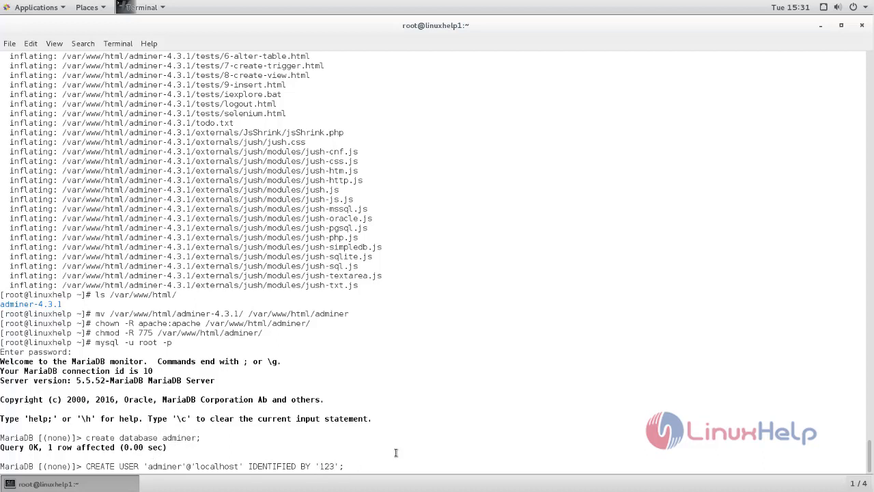
key(Return)
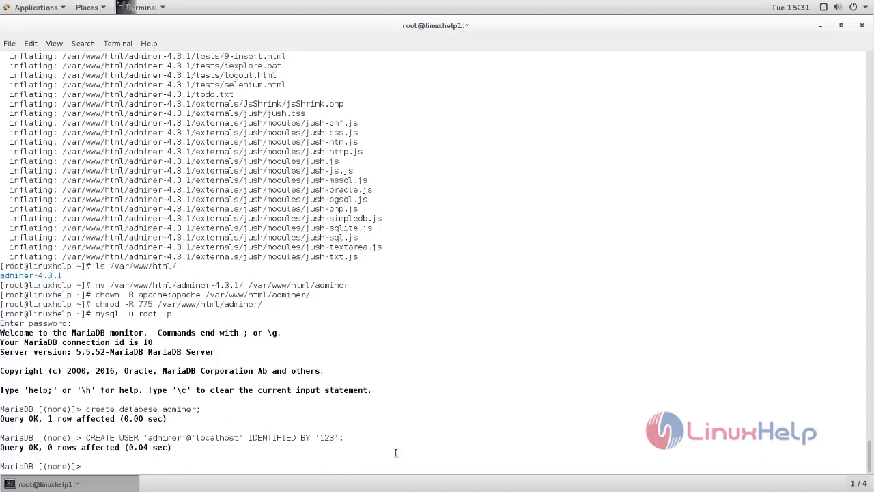
Step: Grant adminer@localhost all privileges on adminer.*, flush privileges and exit MariaDB
text(GRANT ALL ON adminer.* TO 'adminer'@'localhost';)
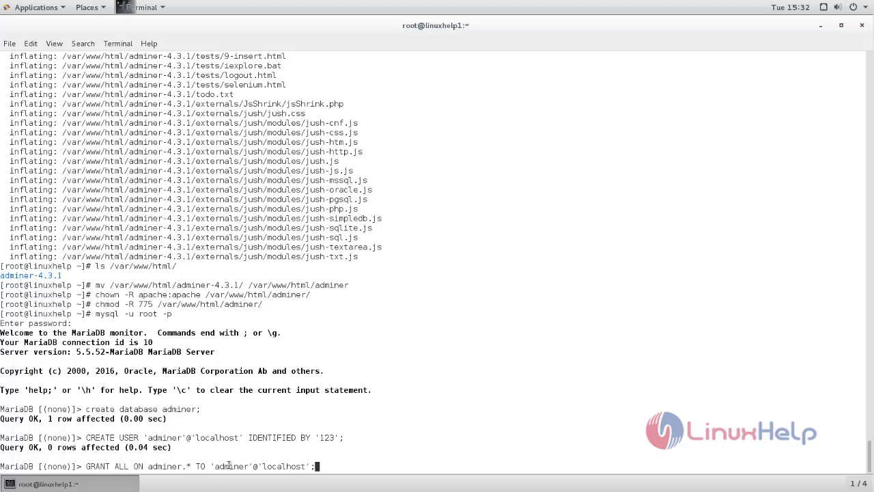
mouse_move(389, 457)
text(f)
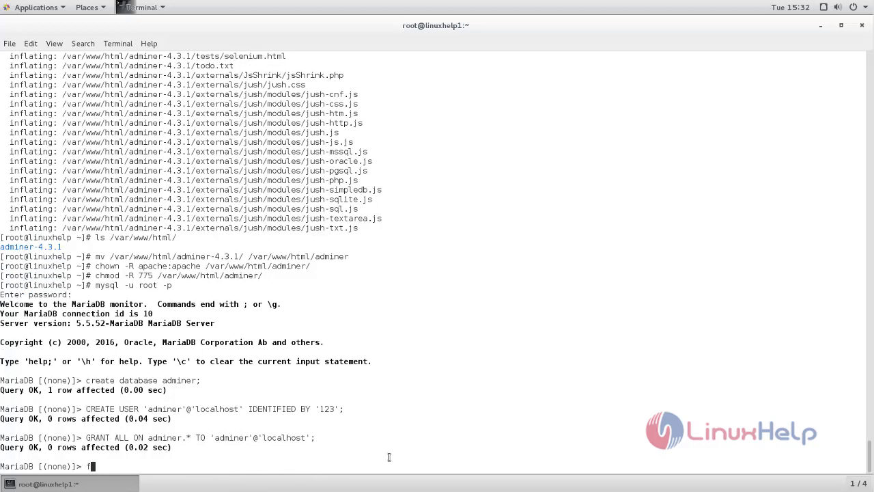
text(lush)
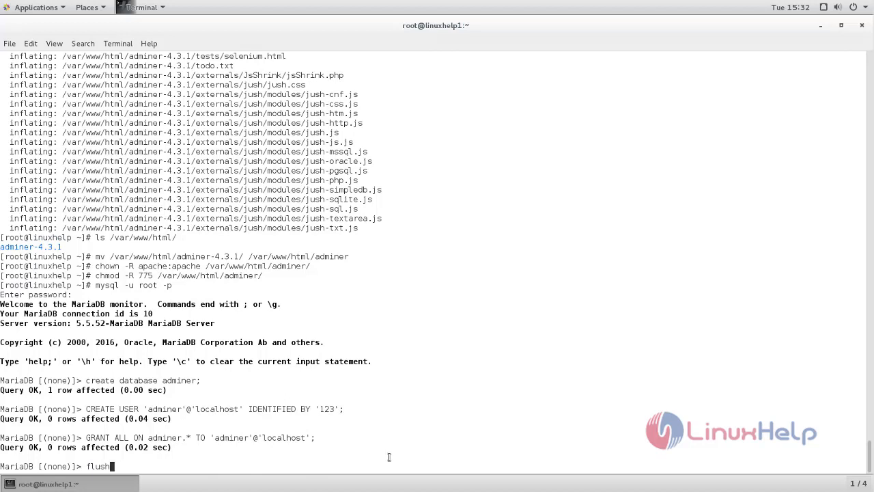
text(pr)
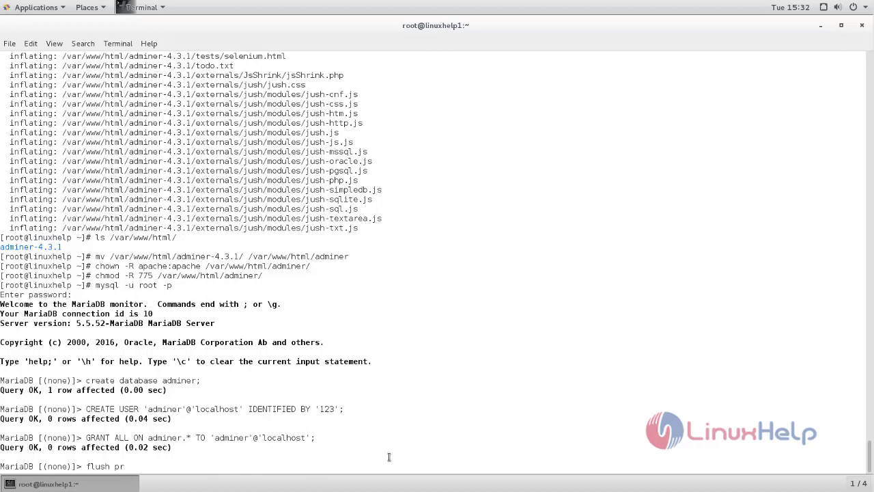
text(ivileges)
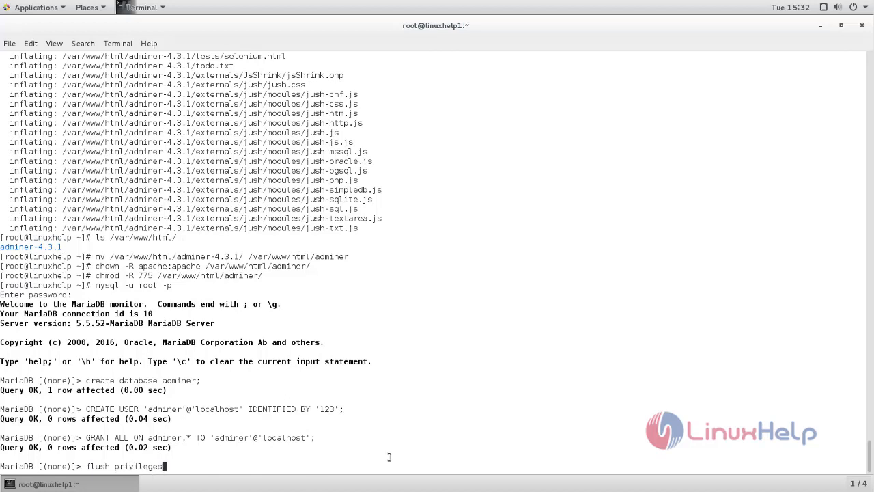
text(exit)
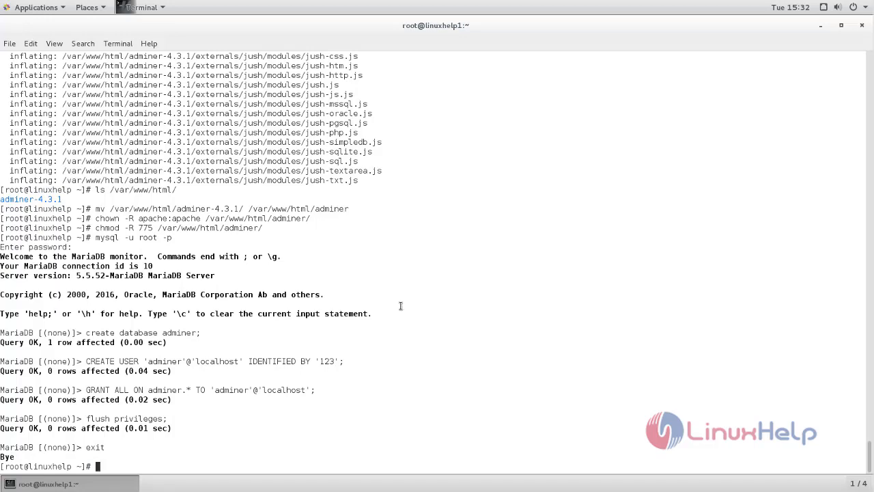
Step: Launch Firefox and load 192.168.7.160/adminer/adminer/ in the address bar
click(34, 8)
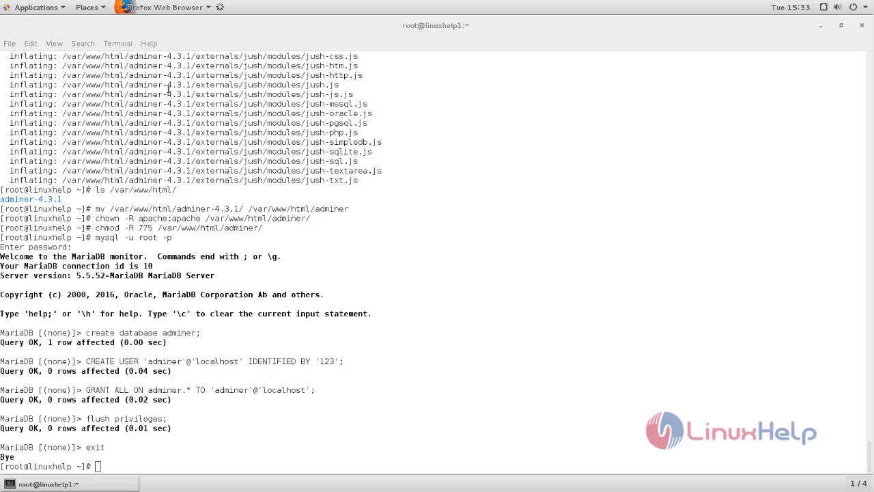
click(164, 6)
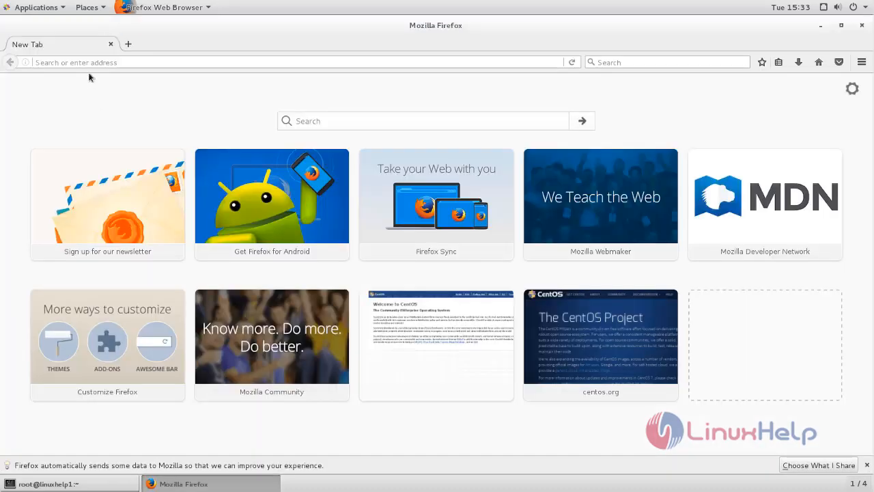
click(274, 62)
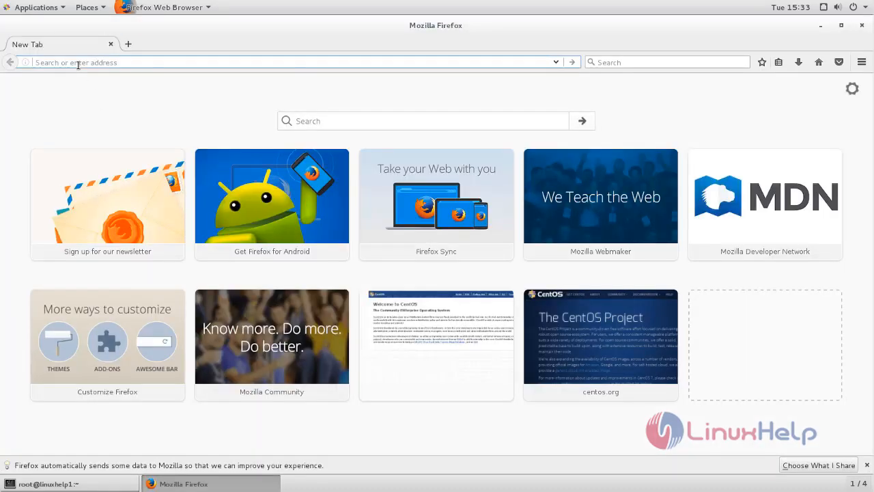
text(192.168.7.160/adminer/adminer/)
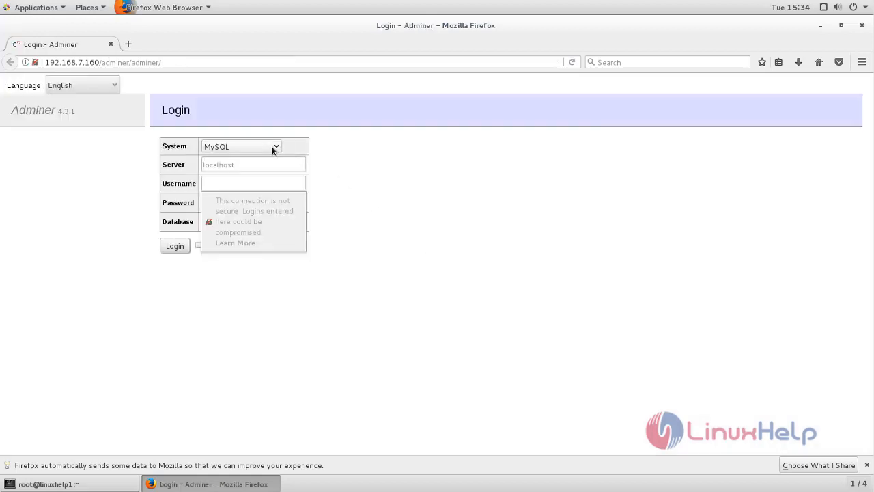
Step: Log in with System MySQL, username adminer, its password, and database adminer
click(240, 146)
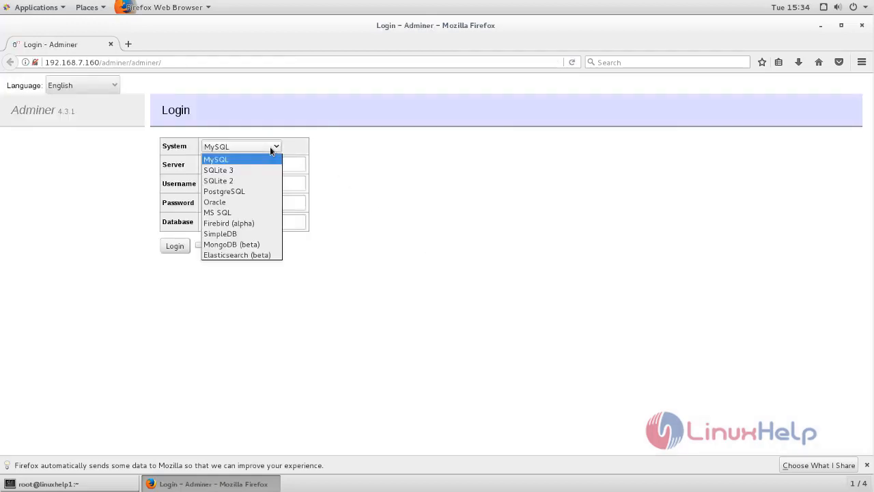
click(215, 159)
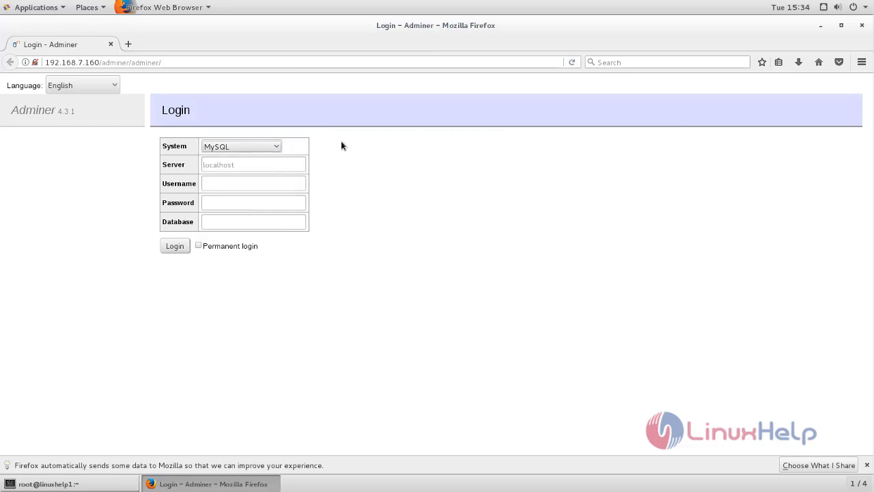
click(254, 164)
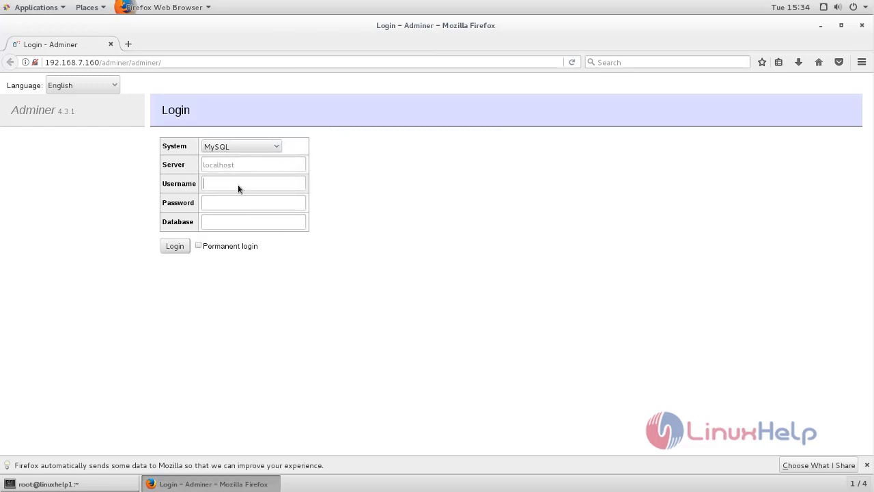
text(ad)
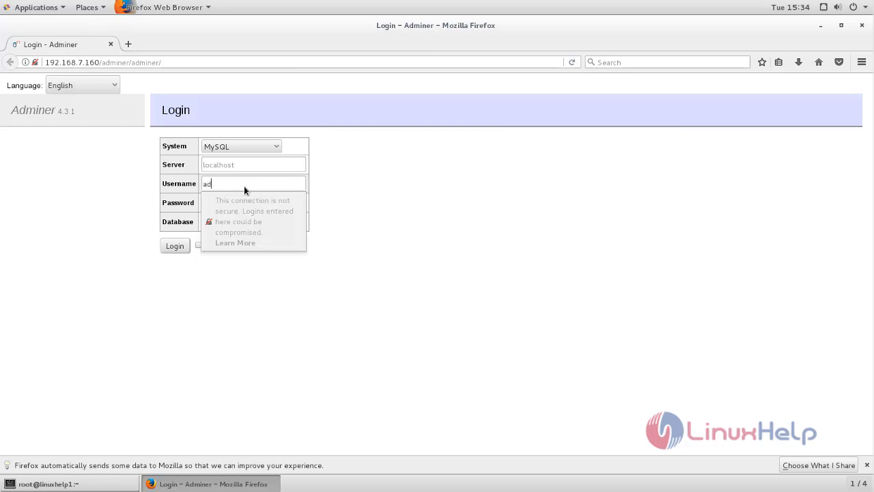
text(miner)
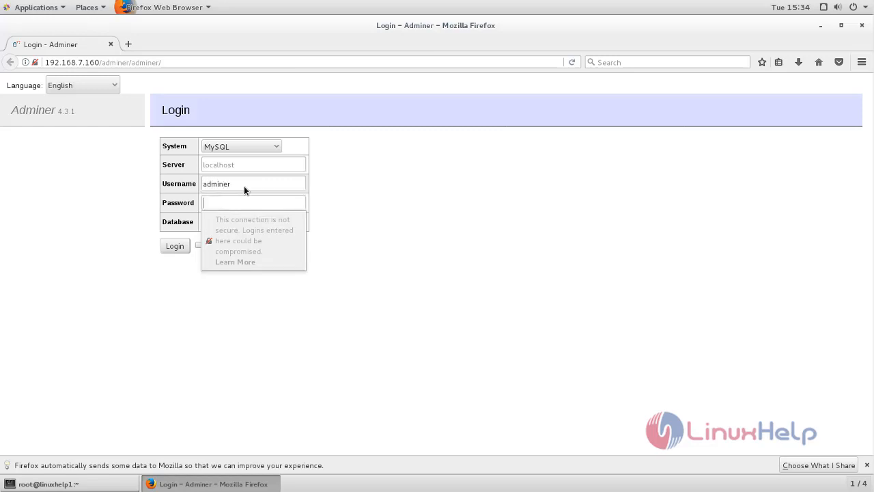
text(•••)
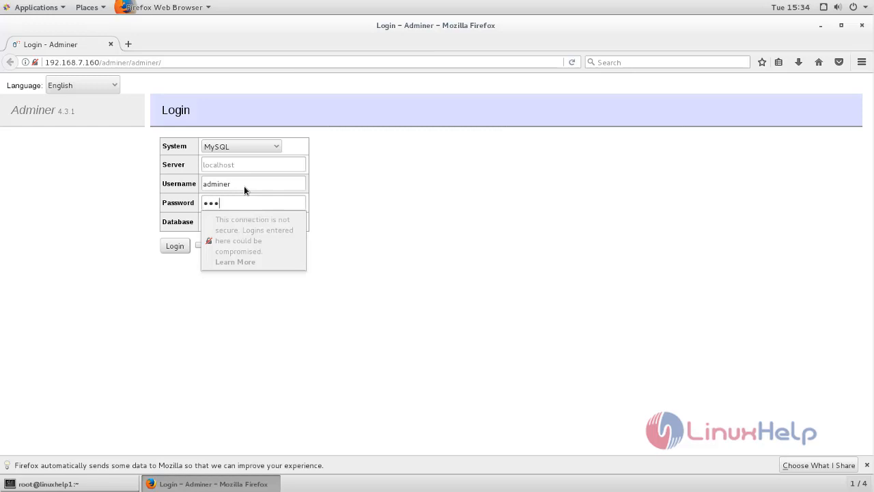
text(adminer)
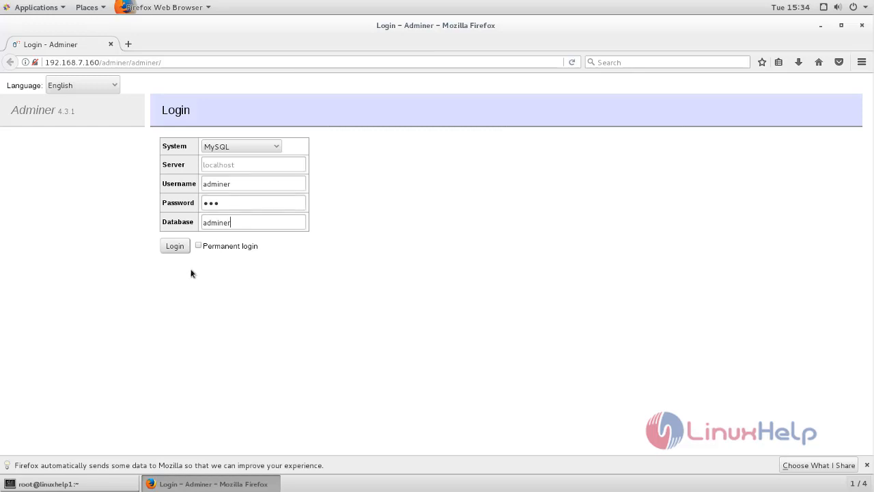
click(174, 245)
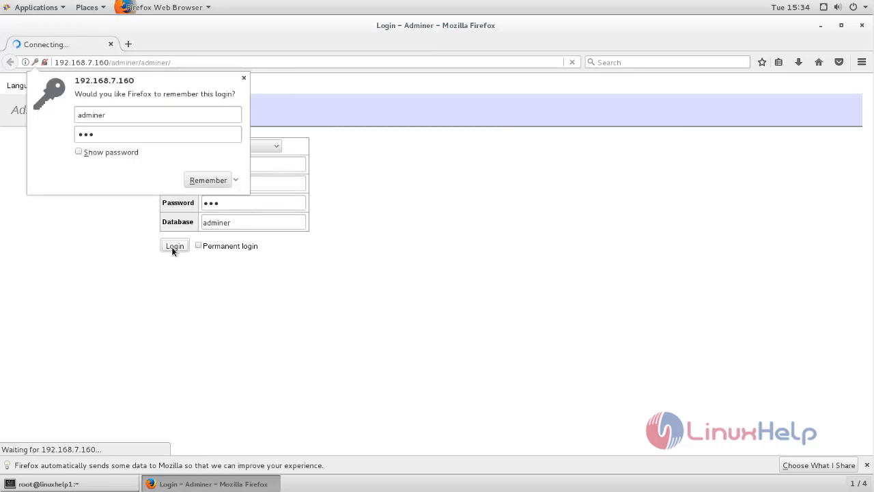
click(174, 246)
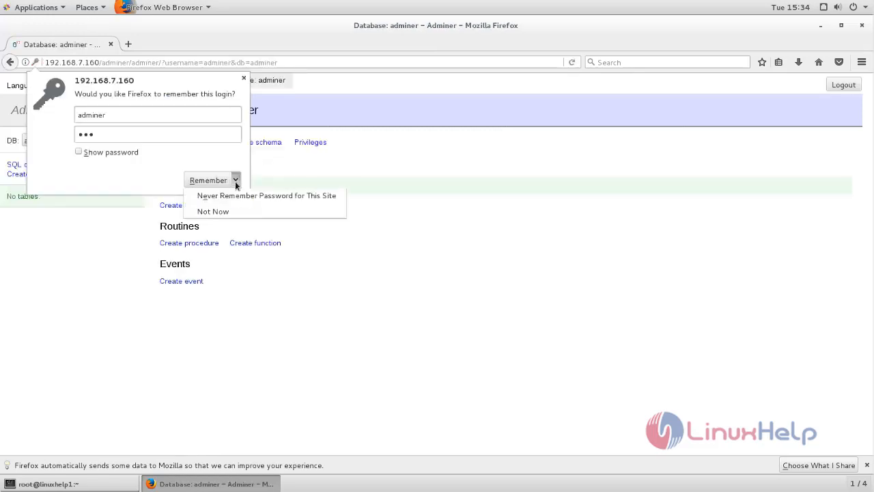
Step: Choose 'Not Now' on Firefox's save-login prompt
click(213, 211)
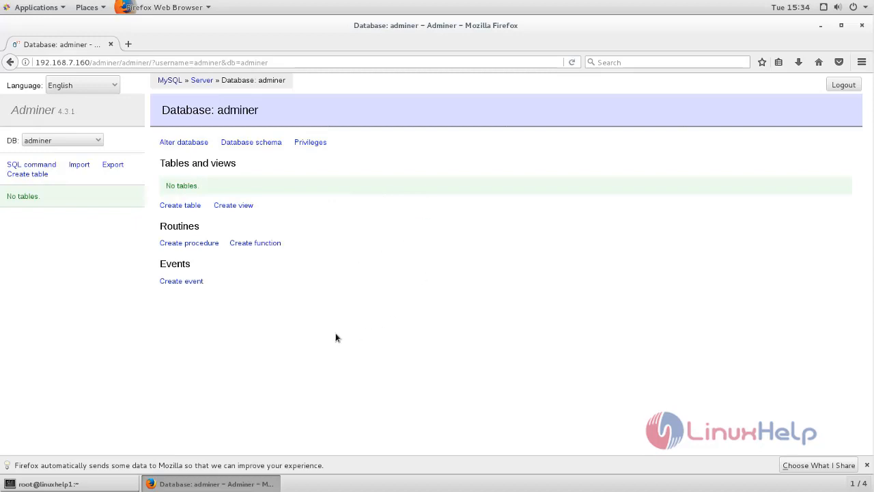
mouse_move(392, 184)
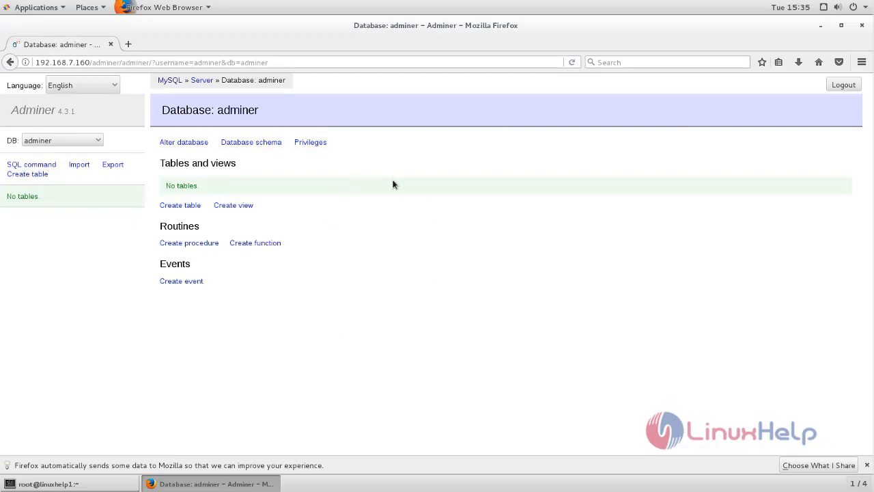
mouse_move(420, 189)
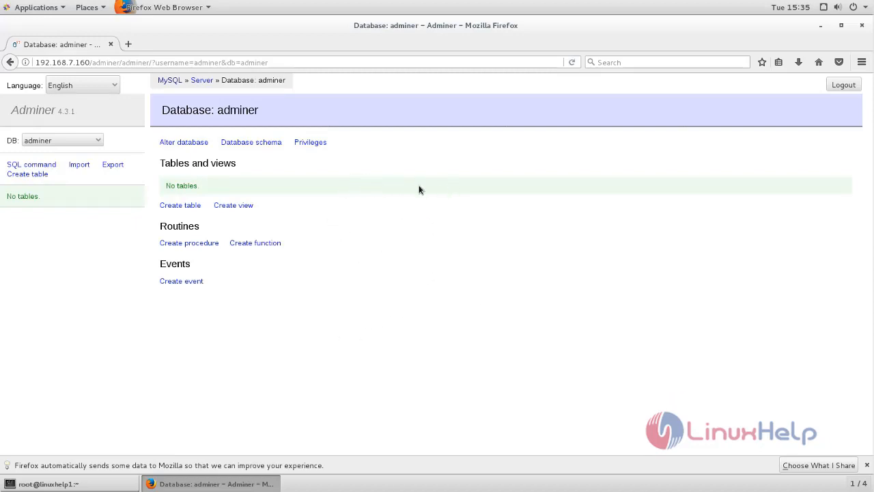
mouse_move(365, 186)
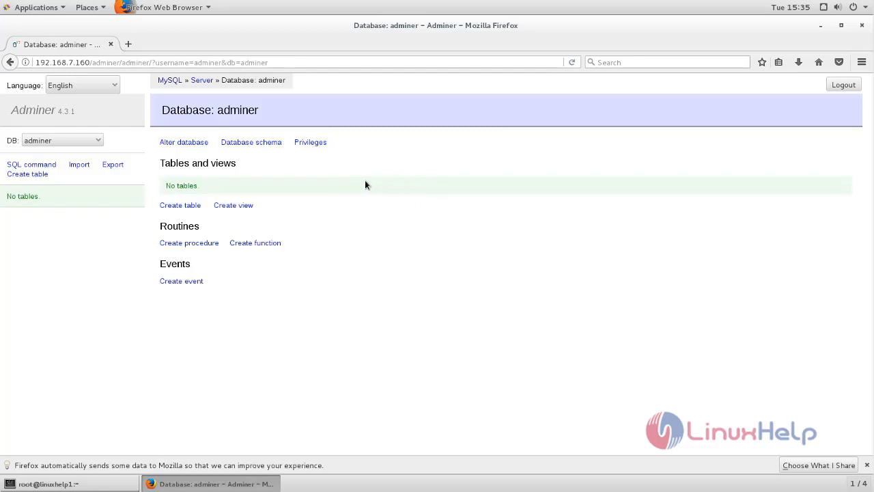
mouse_move(383, 194)
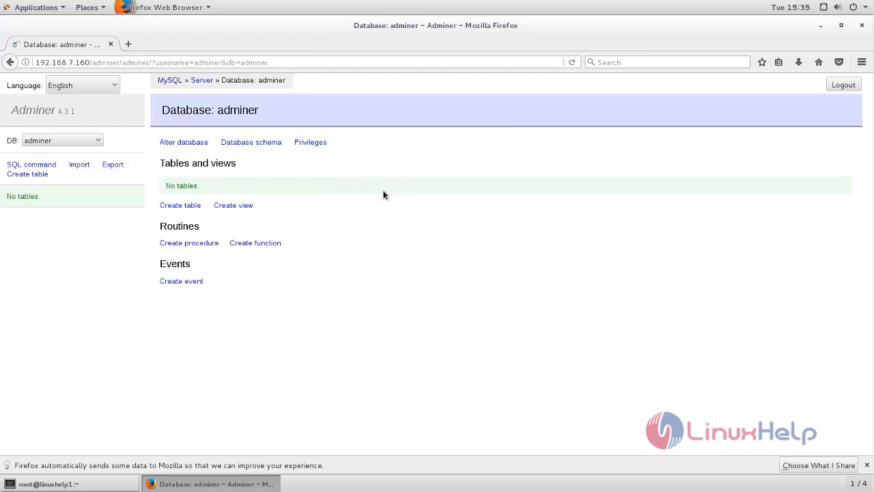
mouse_move(403, 185)
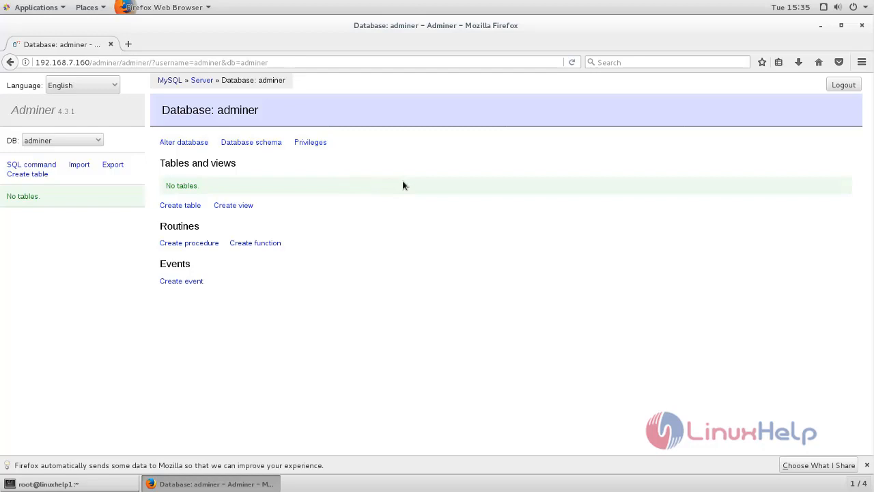
mouse_move(429, 203)
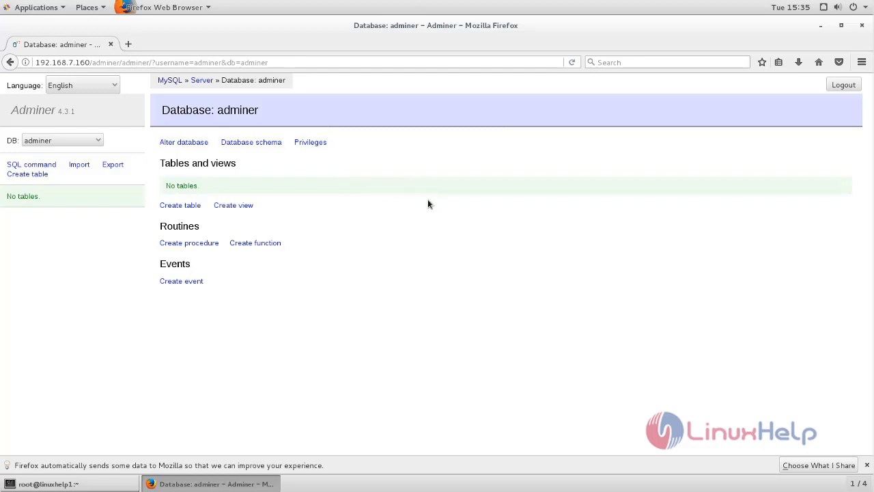
mouse_move(547, 205)
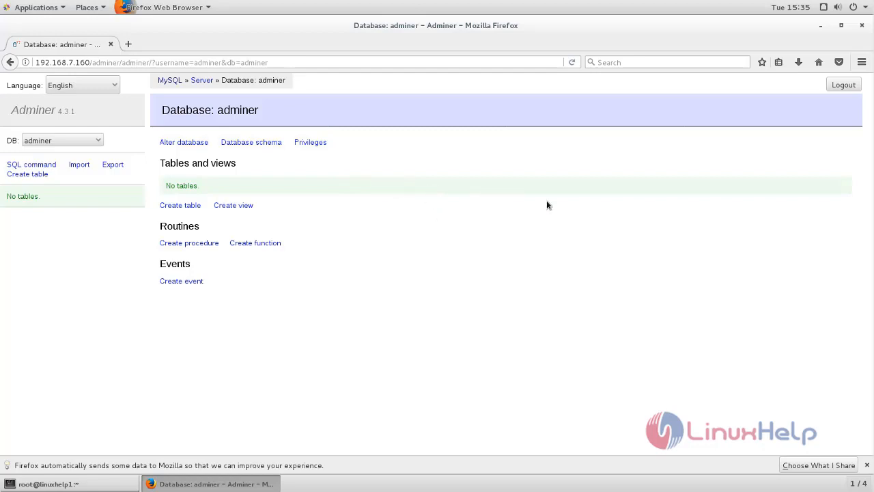